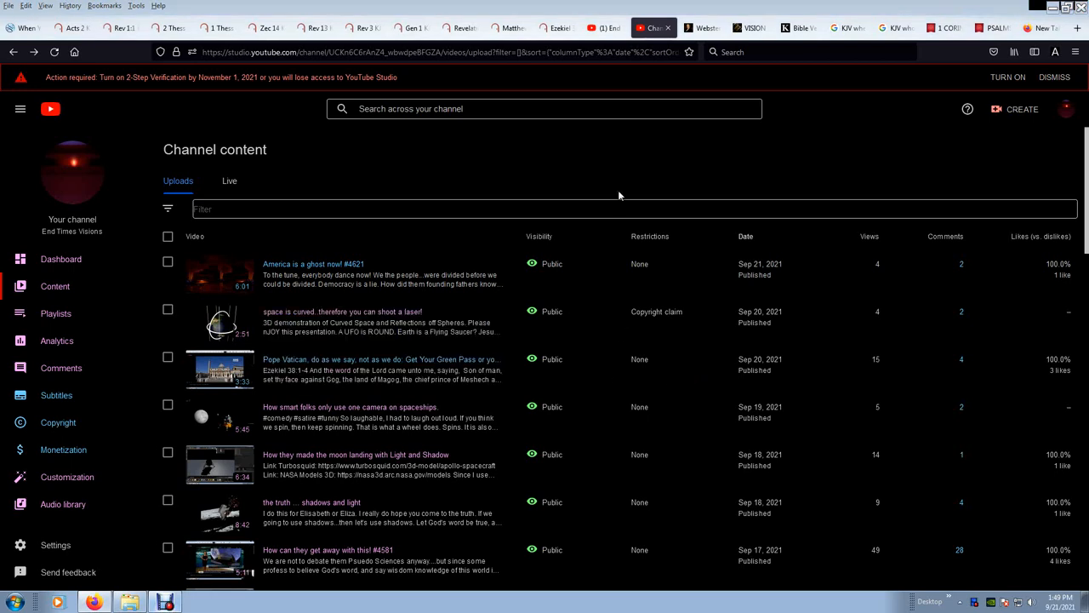
{"action": "mouse_move", "coordinate": [620, 173]}
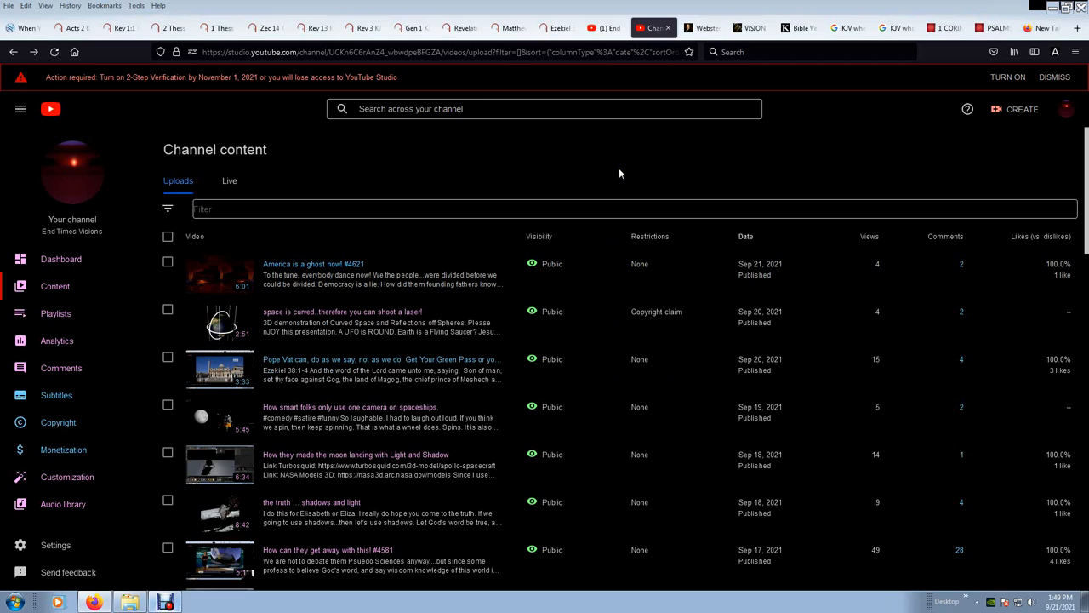
{"action": "mouse_move", "coordinate": [404, 148]}
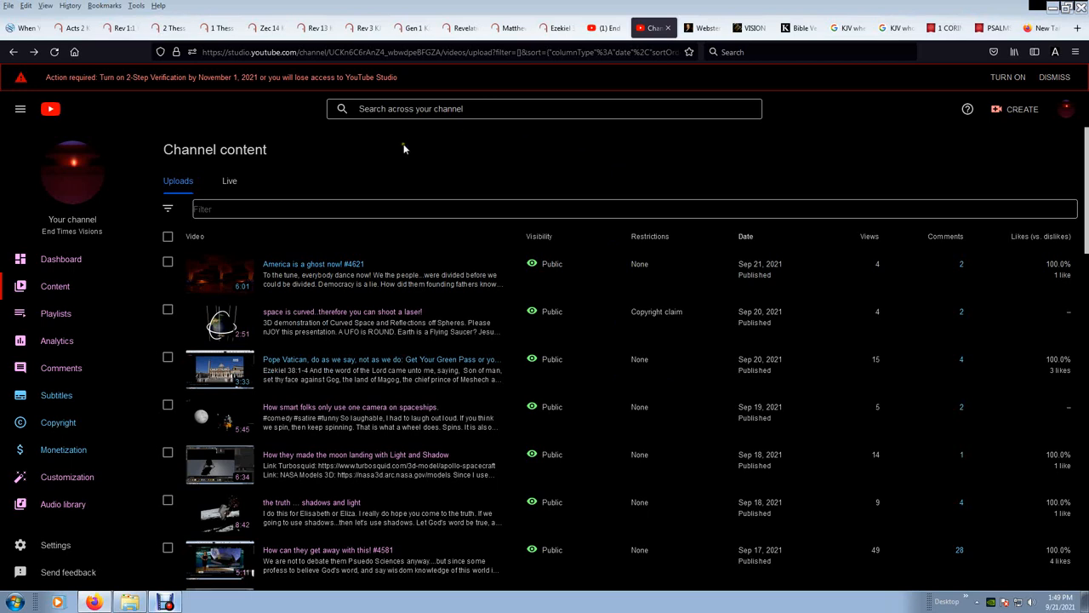
{"action": "mouse_move", "coordinate": [251, 89]}
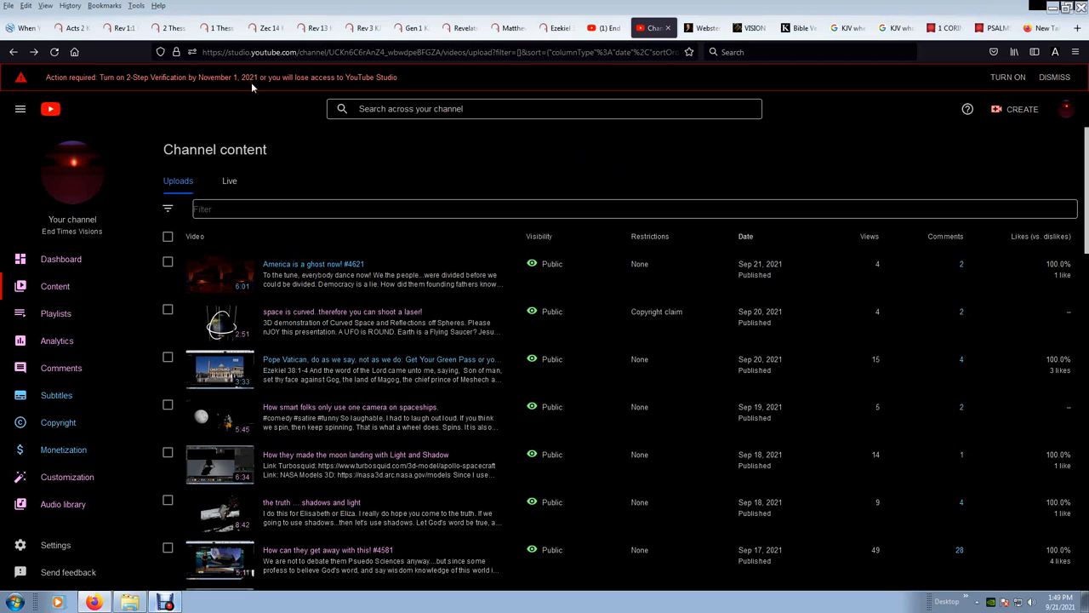
{"action": "mouse_move", "coordinate": [238, 88]}
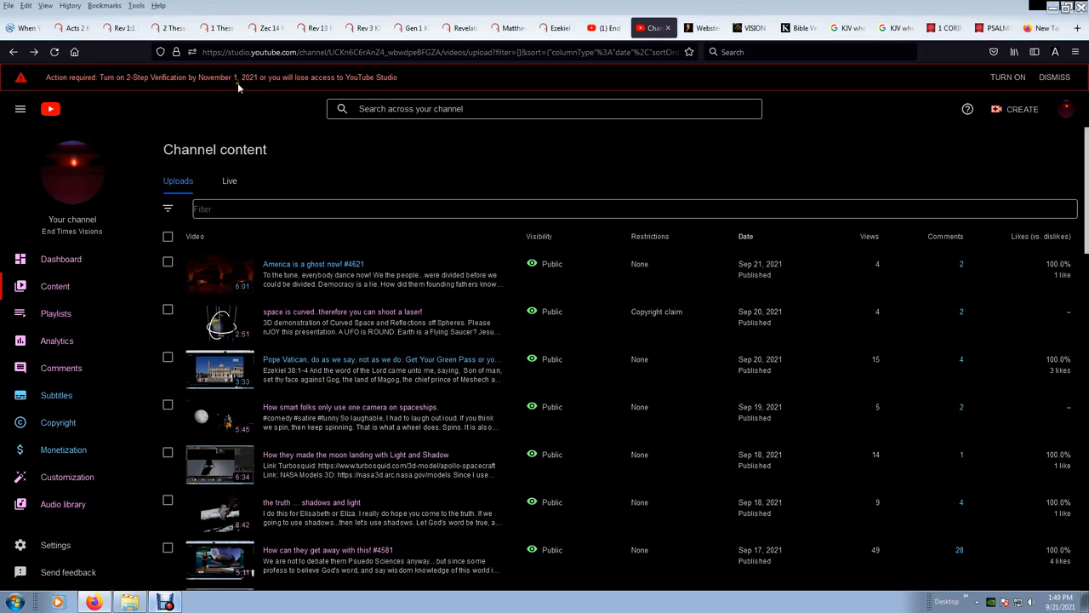
{"action": "mouse_move", "coordinate": [262, 92]}
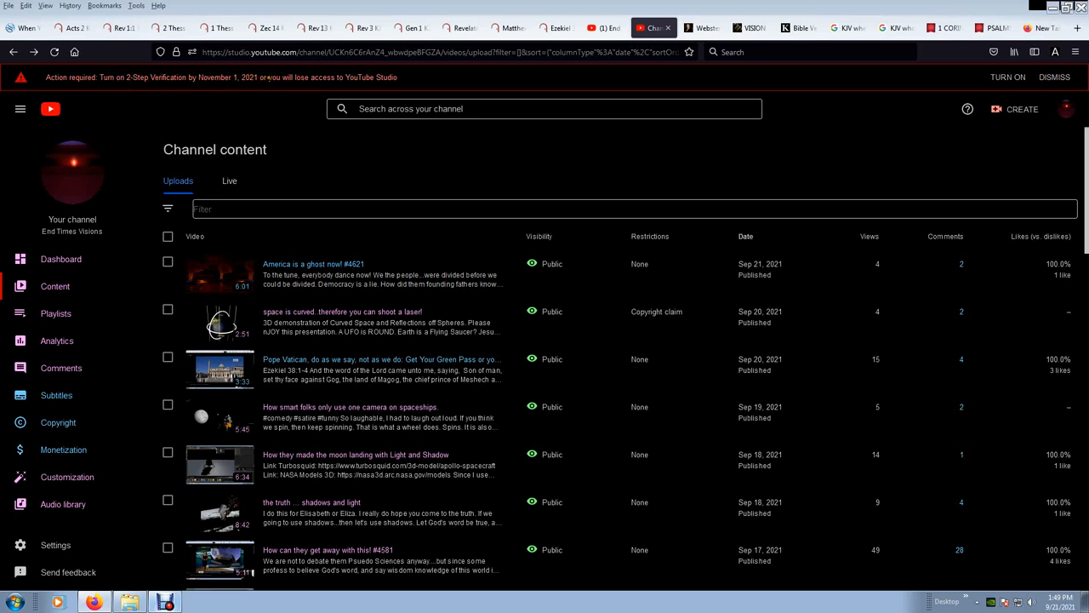
{"action": "mouse_move", "coordinate": [405, 82]}
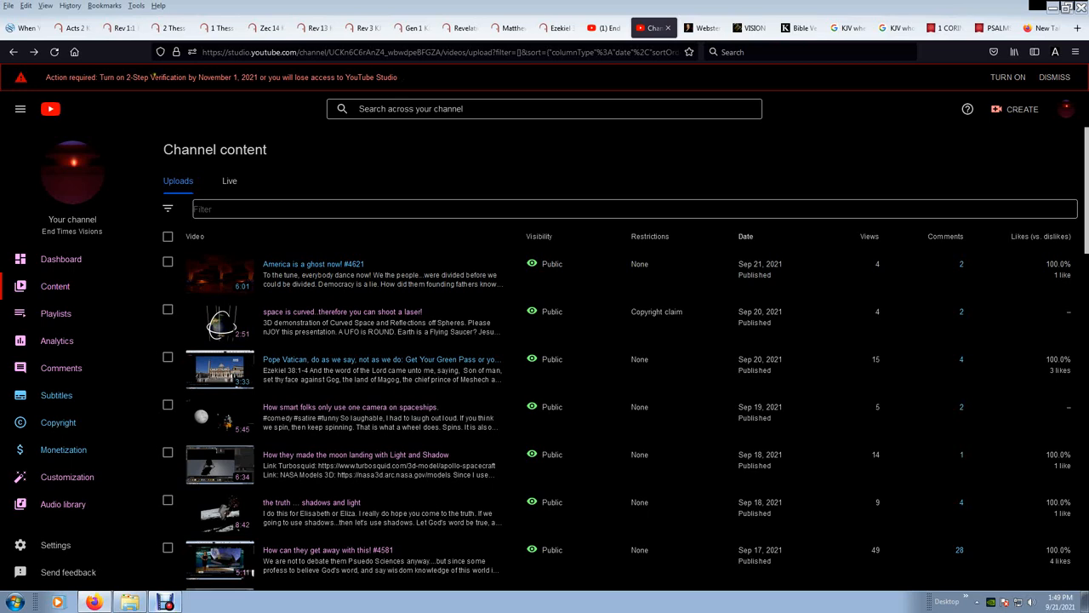
{"action": "mouse_move", "coordinate": [320, 87]}
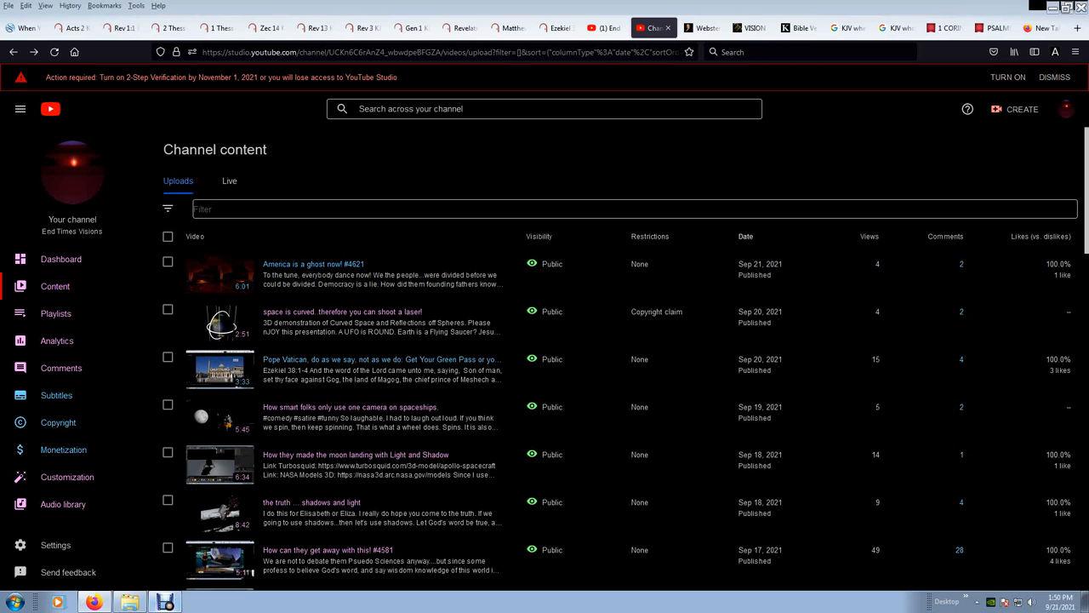
{"action": "mouse_move", "coordinate": [280, 89]}
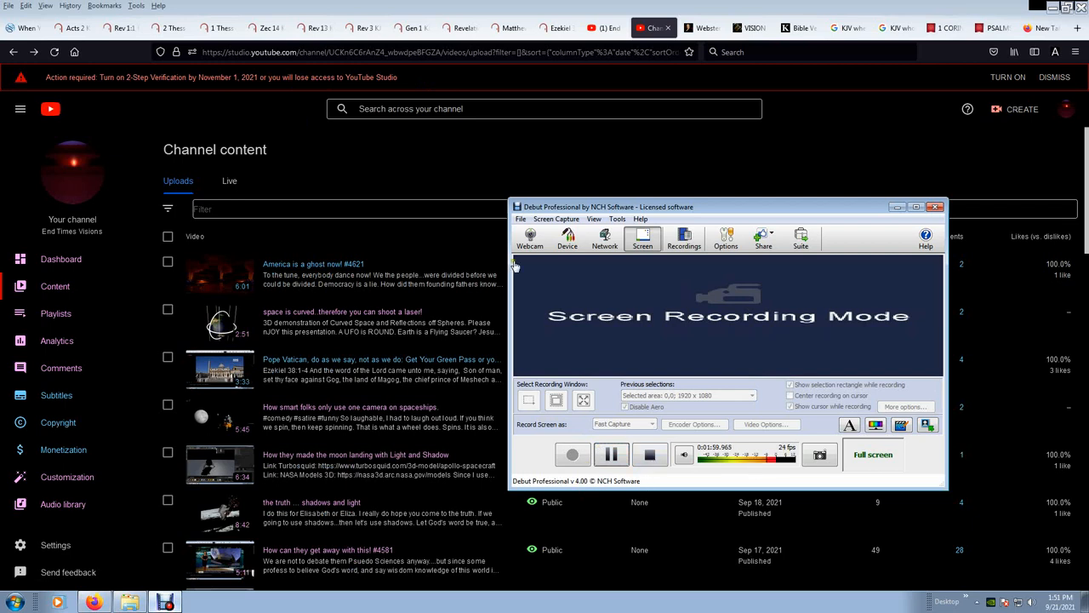
{"action": "left_click", "coordinate": [936, 206]}
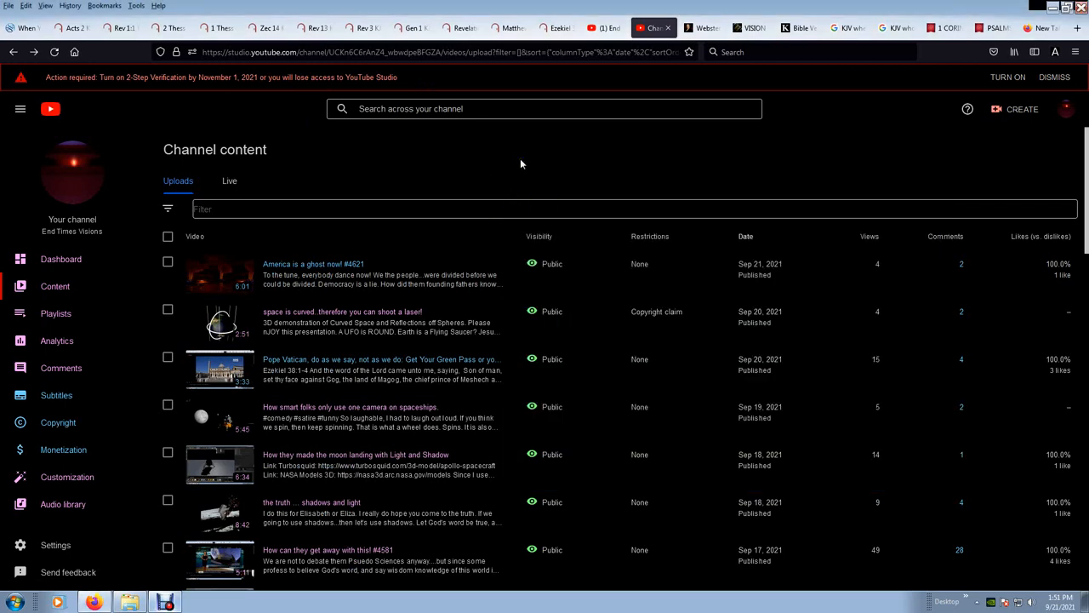
{"action": "mouse_move", "coordinate": [495, 160]}
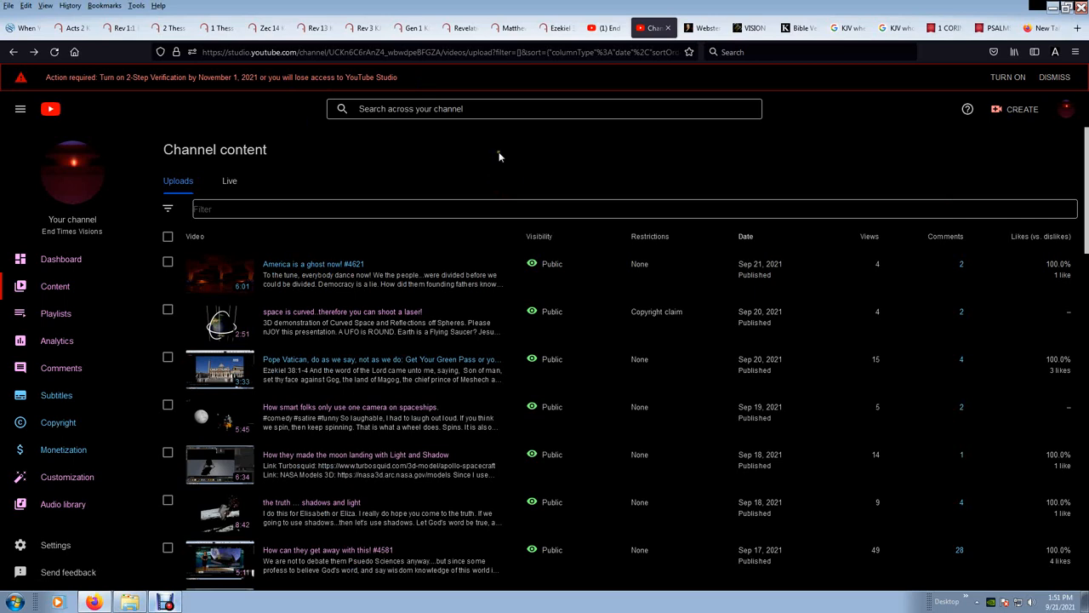
{"action": "mouse_move", "coordinate": [512, 161]}
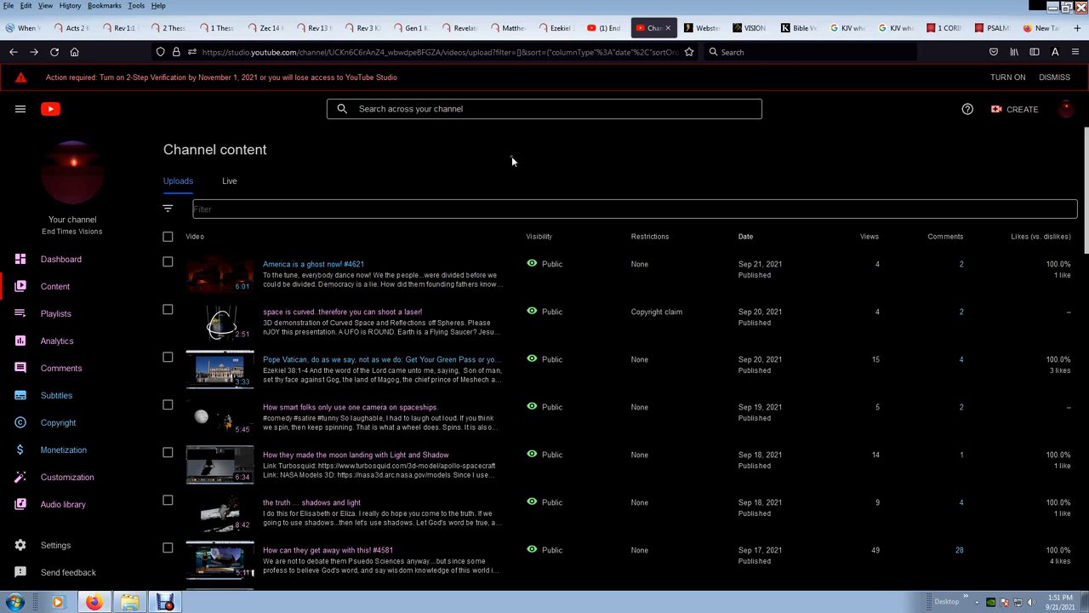
{"action": "mouse_move", "coordinate": [514, 151]}
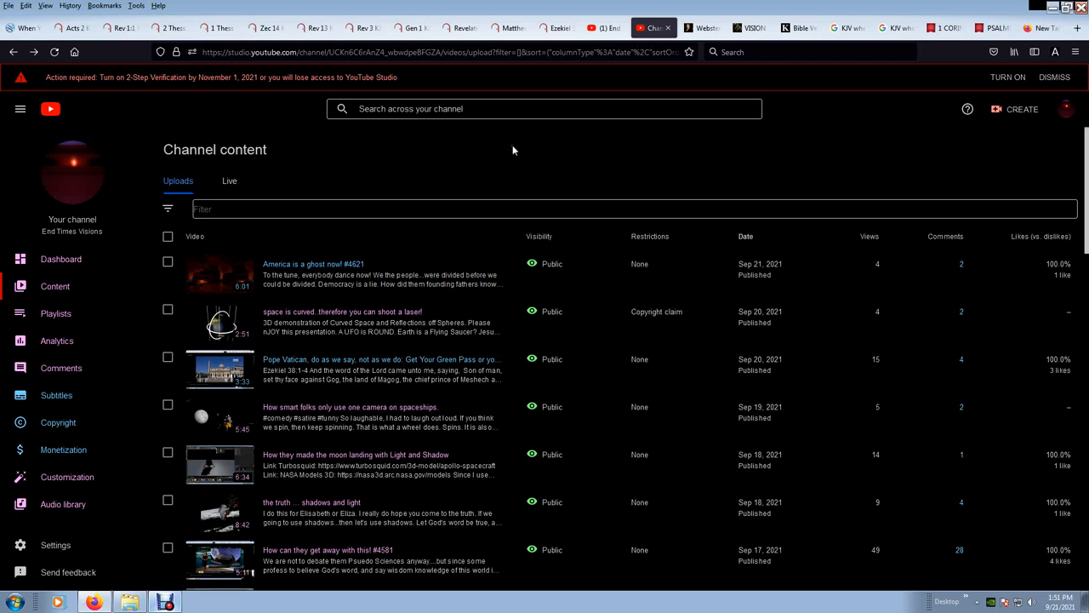
{"action": "mouse_move", "coordinate": [534, 158]}
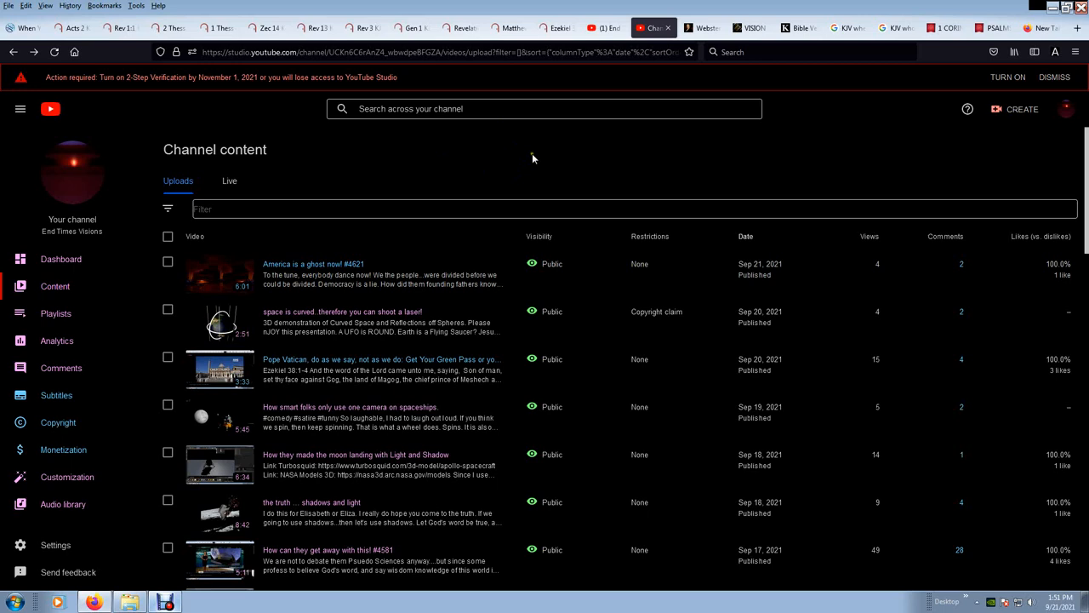
{"action": "mouse_move", "coordinate": [557, 148]}
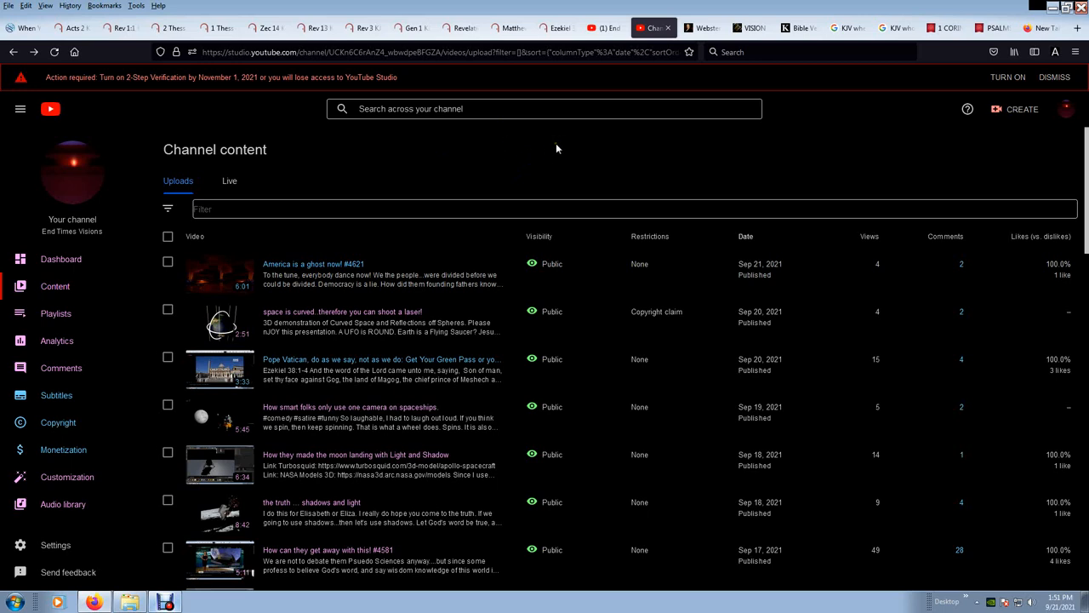
{"action": "mouse_move", "coordinate": [572, 154]}
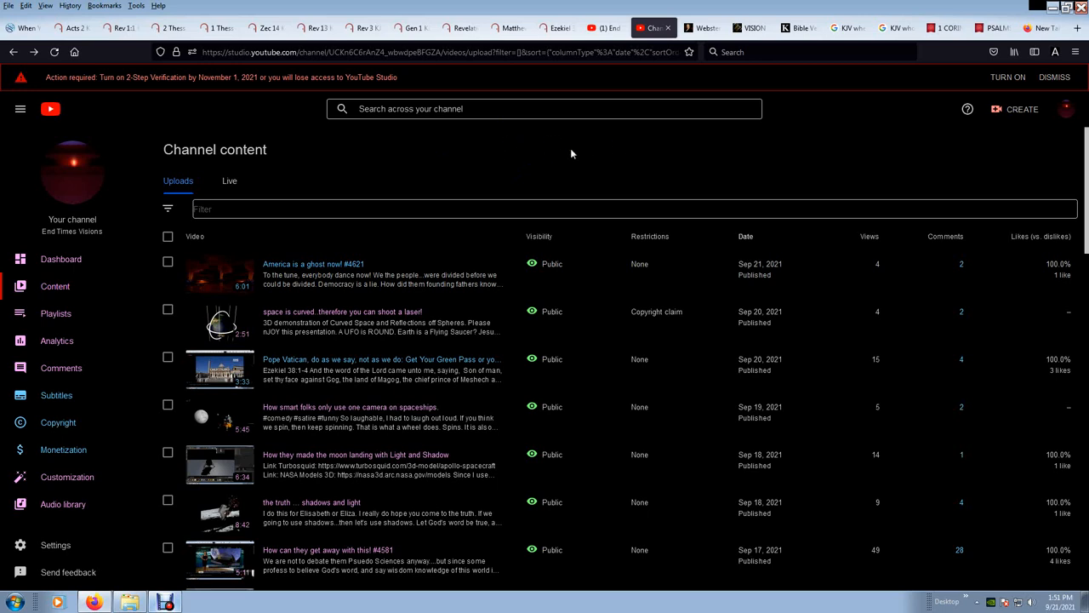
{"action": "mouse_move", "coordinate": [559, 148]}
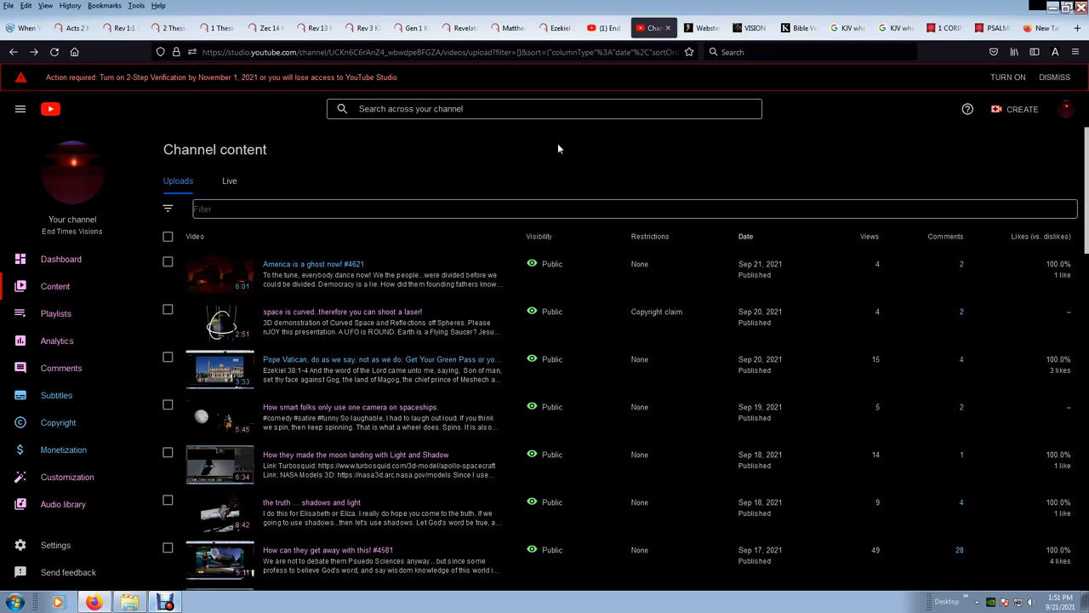
{"action": "mouse_move", "coordinate": [311, 145]}
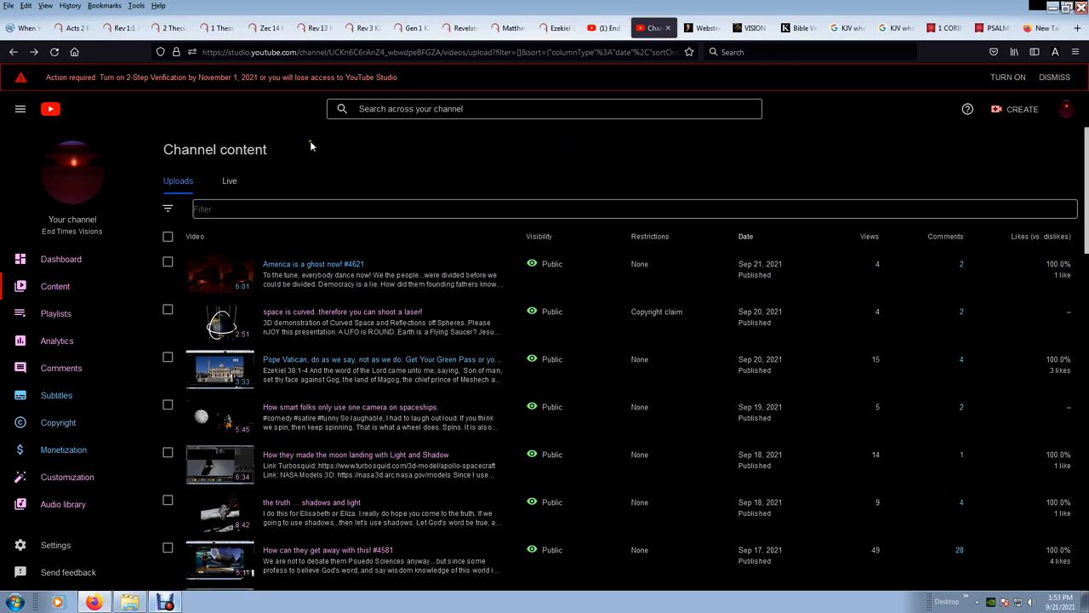
{"action": "mouse_move", "coordinate": [227, 528]}
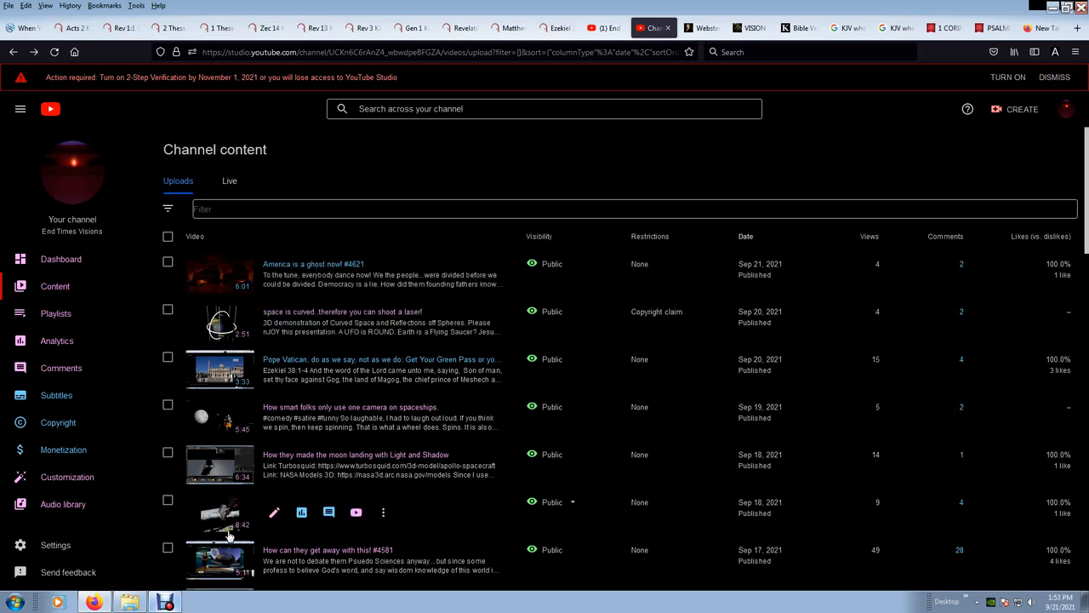